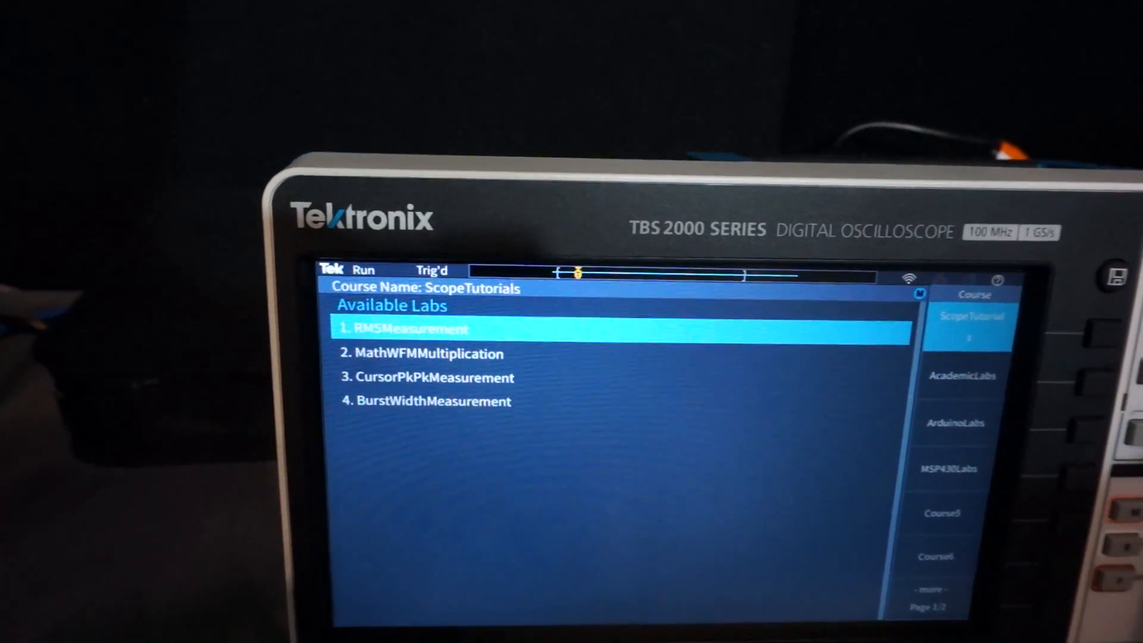
Step: Open lab 1, RMSMeasurement, to display its generator and scope connection procedure
{"action": "left_click", "coordinate": [406, 328]}
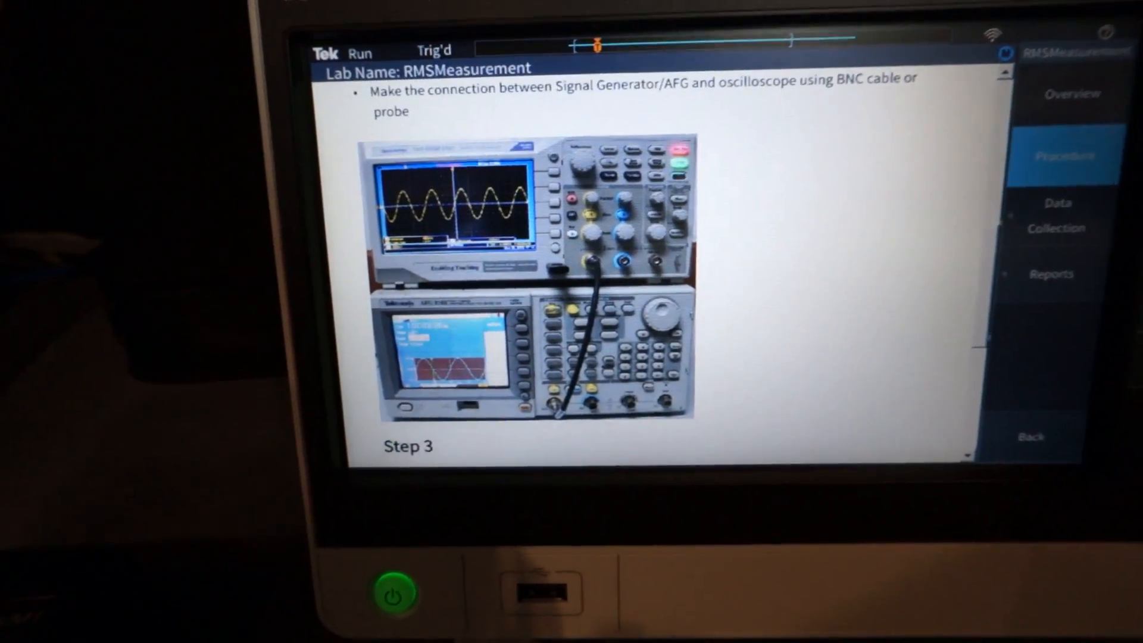
Step: Scroll the RMSMeasurement procedure past Step 3 down to Step 4, Adding Measurements
{"action": "scroll", "scroll_direction": "down", "scroll_amount": 3}
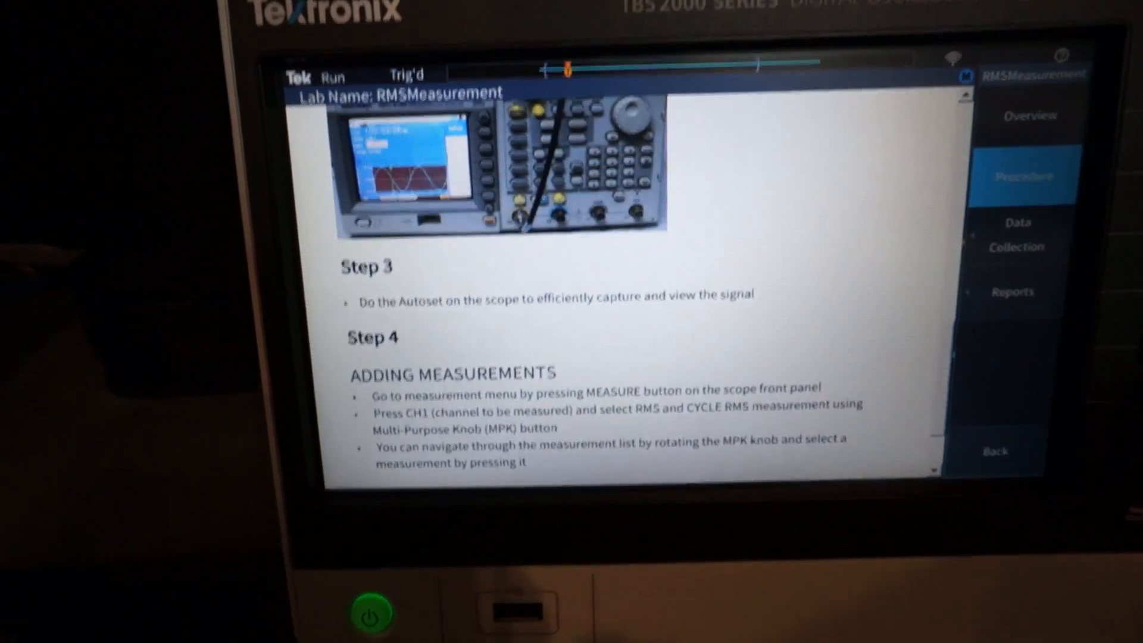
{"action": "scroll", "scroll_direction": "down", "scroll_amount": 3}
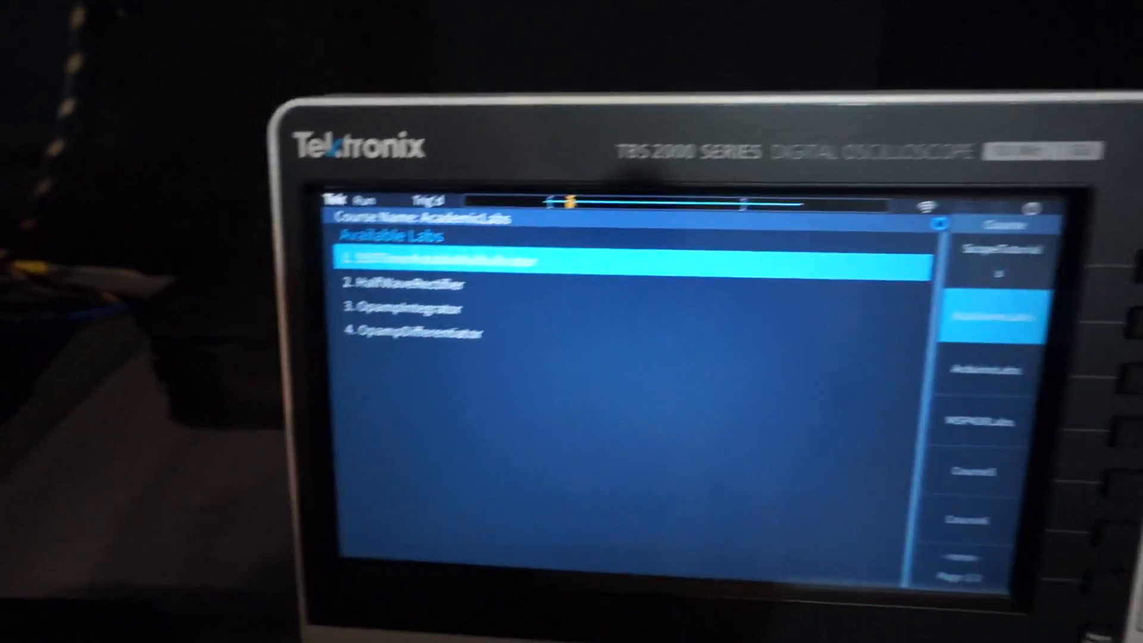
Step: View the ArduinoLabs course list and open the 555TimerAstableMultivibrator lab
{"action": "left_click", "coordinate": [992, 408]}
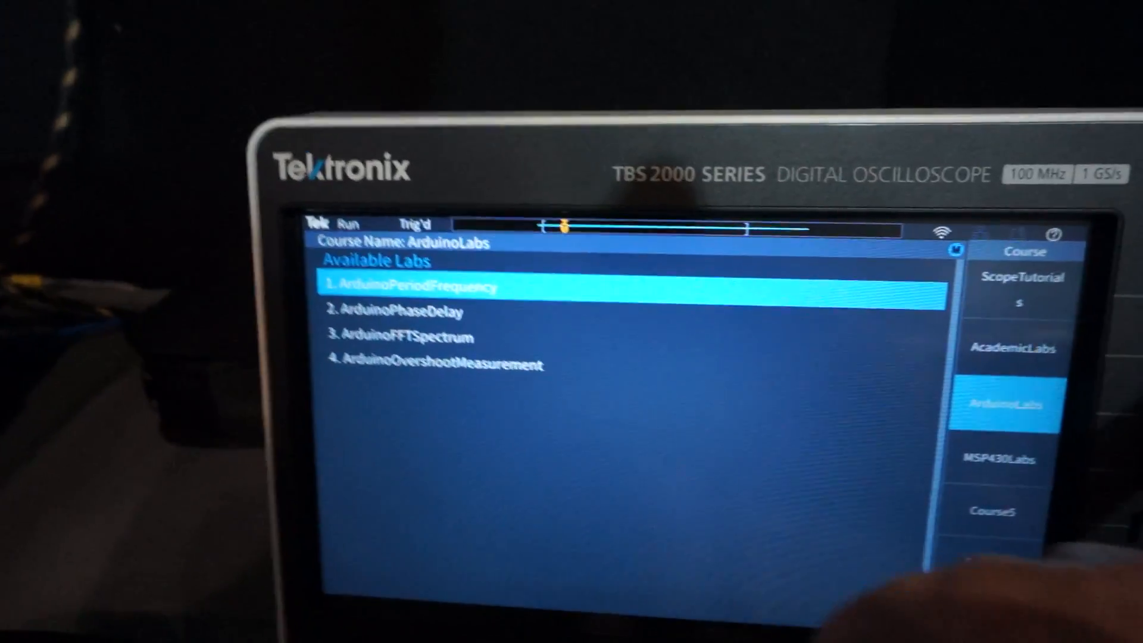
{"action": "left_click", "coordinate": [409, 286]}
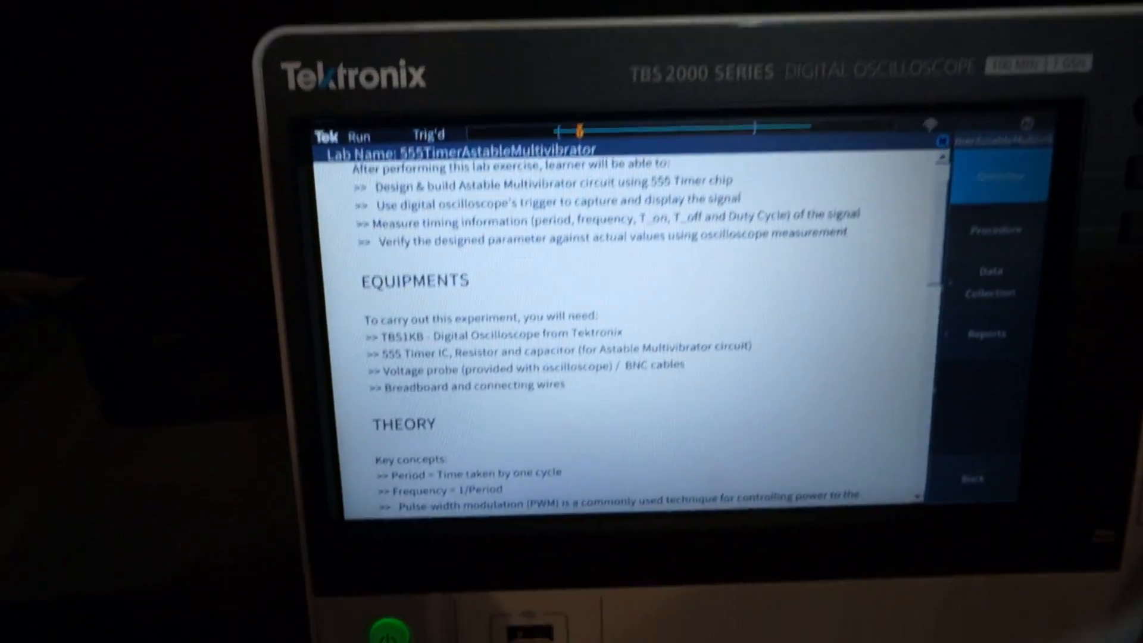
Step: Scroll the 555 timer overview down to the duty-cycle PWM waveforms and circuit schematic
{"action": "scroll", "scroll_direction": "down", "scroll_amount": 3}
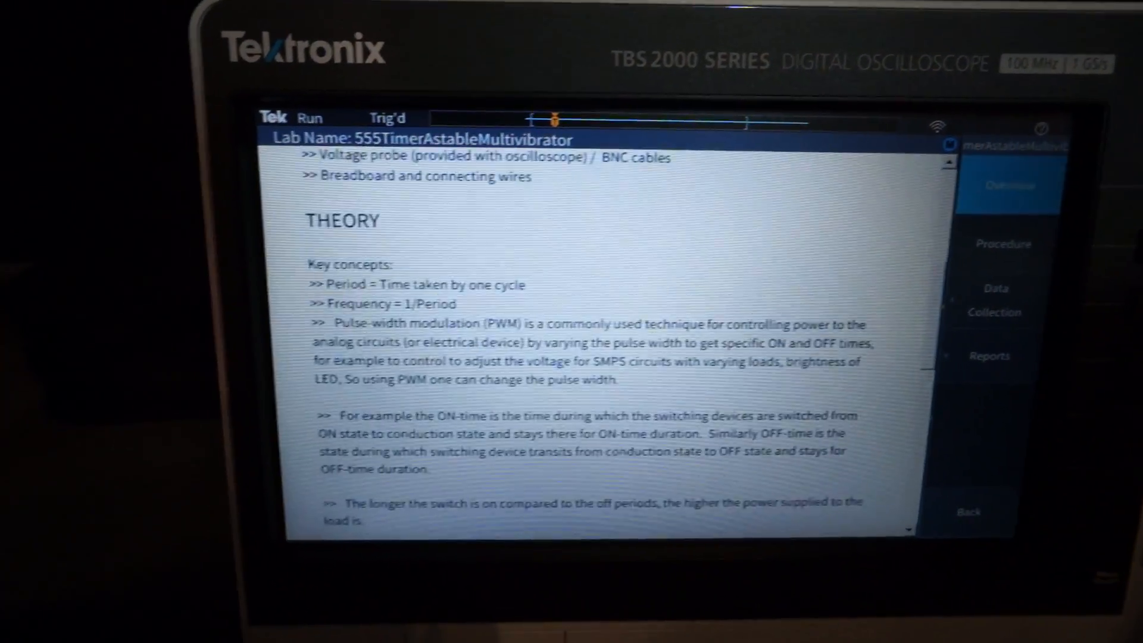
{"action": "scroll", "scroll_direction": "down", "scroll_amount": 3}
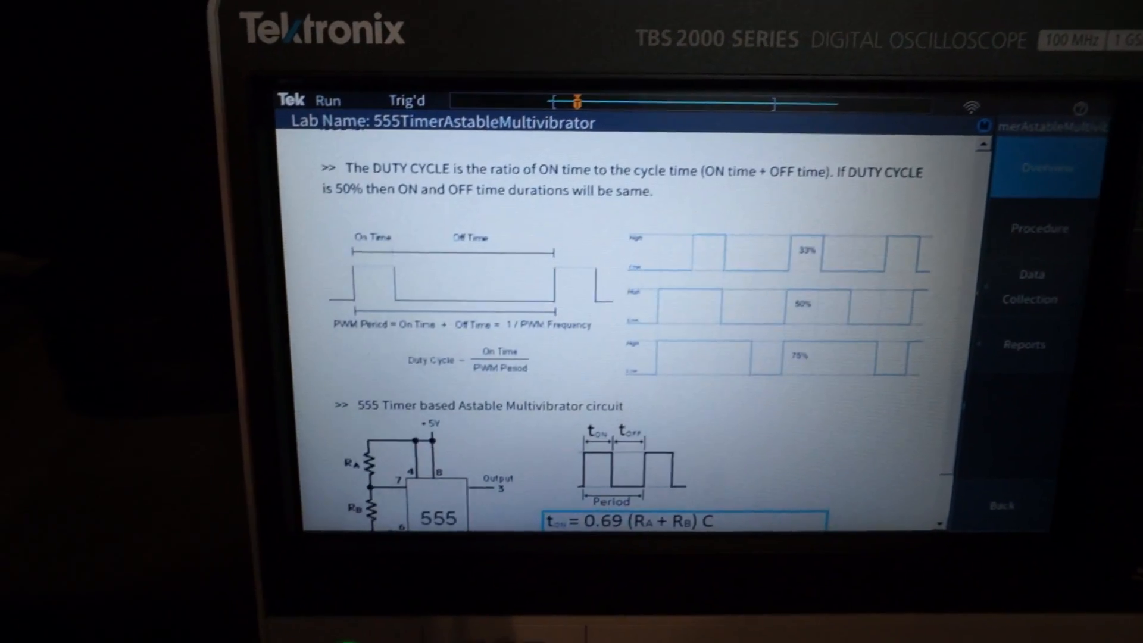